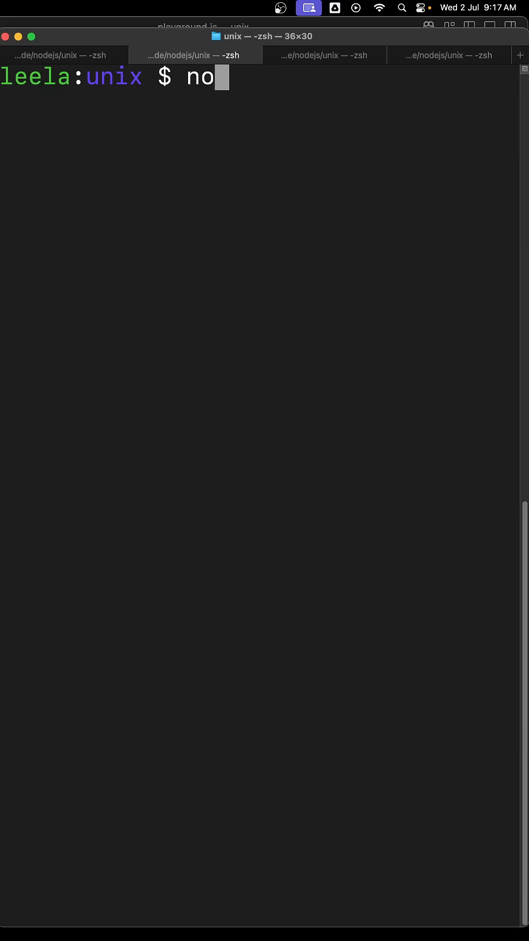
Step: Run playground.js with node, showing both stdout and stderr messages
{"action": "type", "text": "de playground.js"}
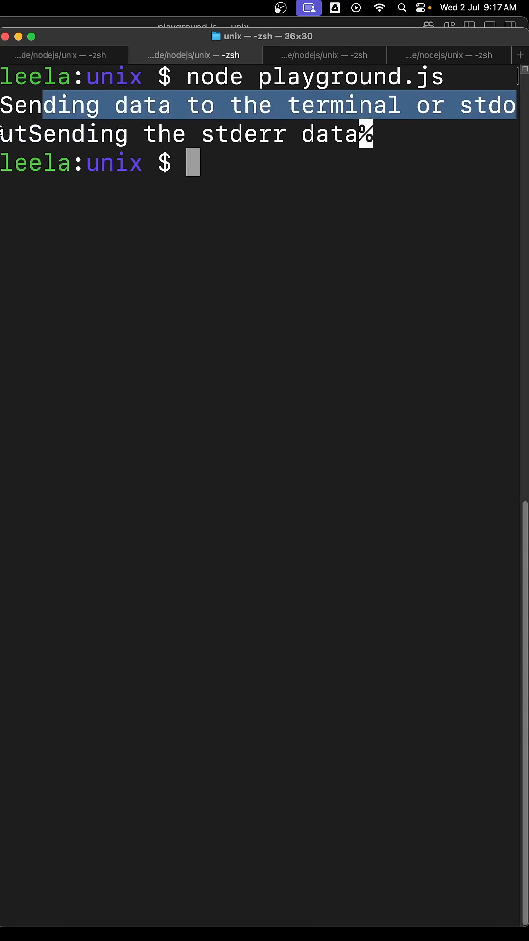
{"action": "left_click", "coordinate": [320, 278]}
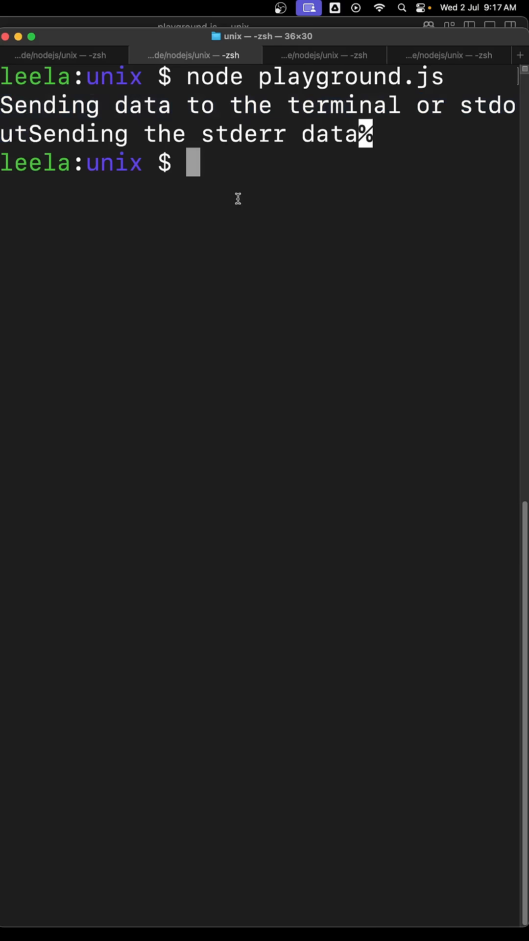
Step: Rerun playground.js with stdout redirected to text.txt using '1> text.txt'
{"action": "type", "text": "node playground.js"}
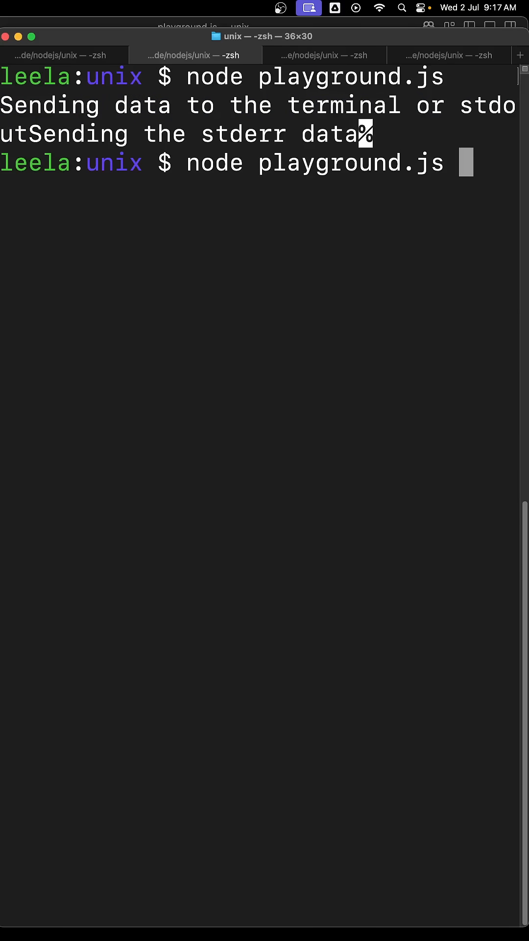
{"action": "type", "text": "1>"}
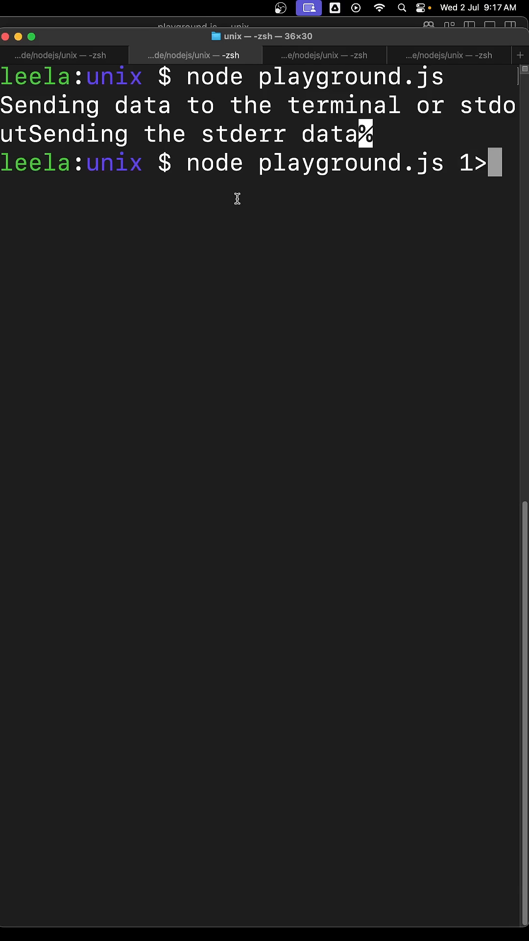
{"action": "type", "text": "text."}
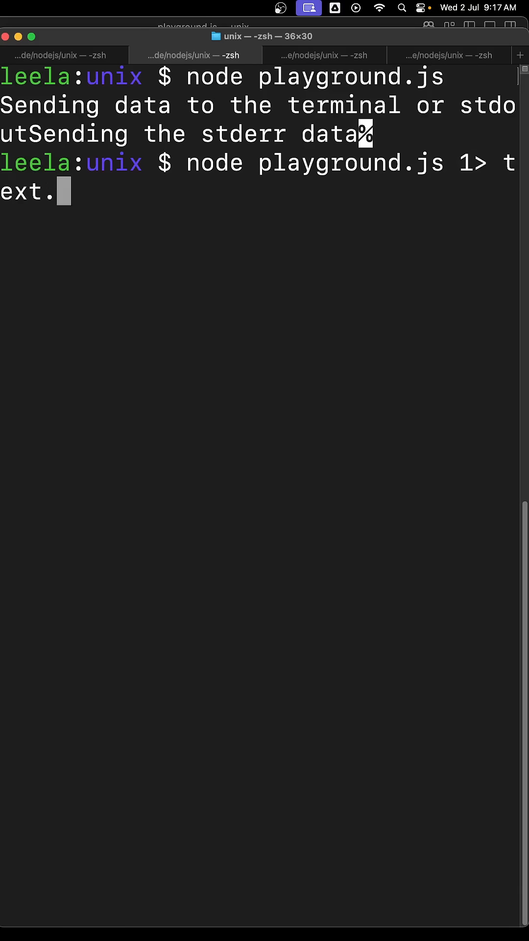
{"action": "type", "text": "txt"}
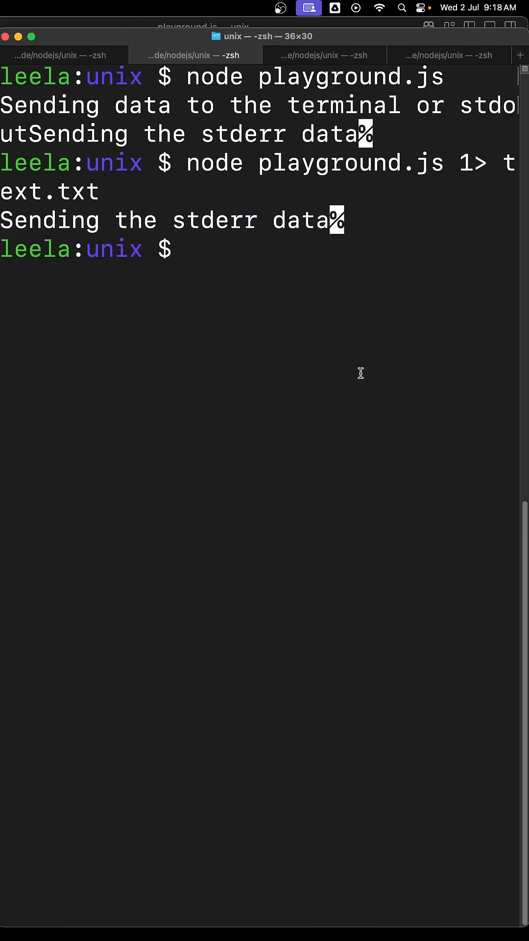
{"action": "mouse_move", "coordinate": [32, 438]}
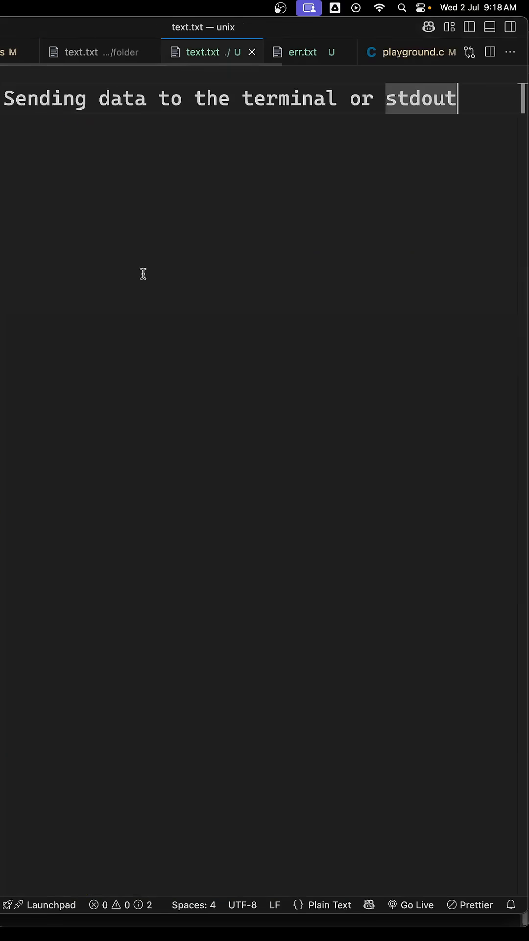
{"action": "mouse_move", "coordinate": [408, 241]}
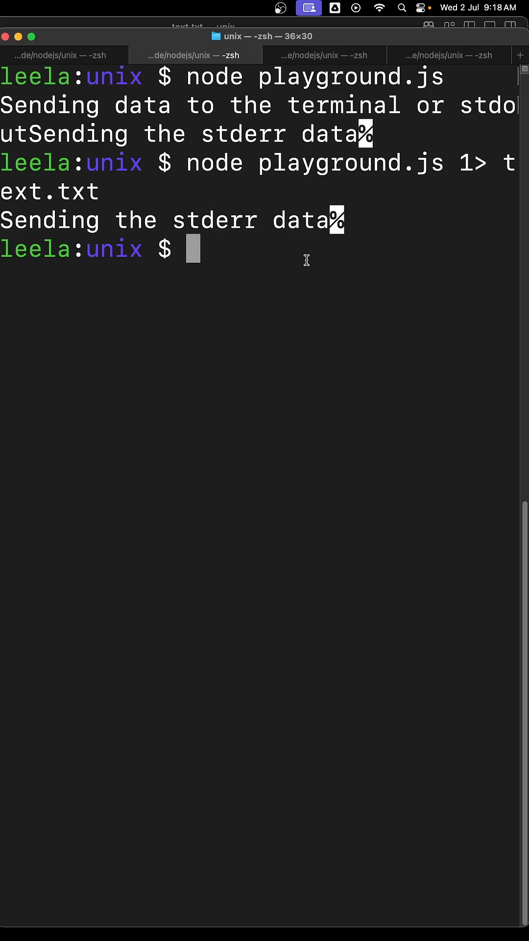
Step: Run 'node playground.js 1> text.txt 2> err.txt' and view err.txt in VS Code
{"action": "type", "text": "node playground.js 1> text.txt 2"}
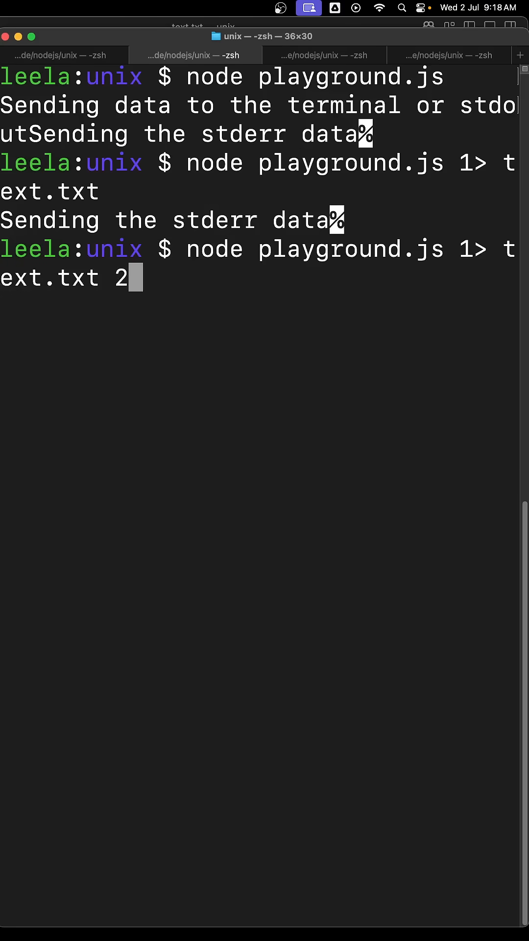
{"action": "type", "text": "> err.tx"}
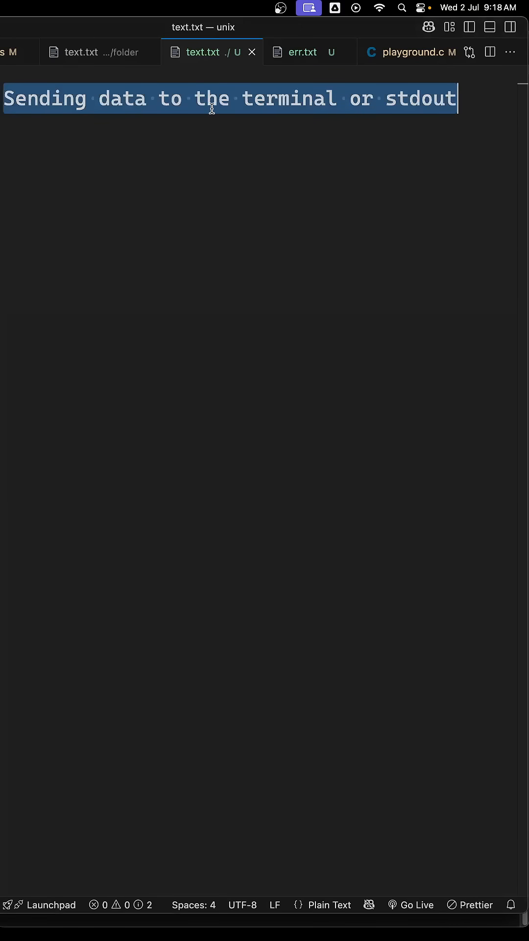
{"action": "left_click", "coordinate": [304, 52]}
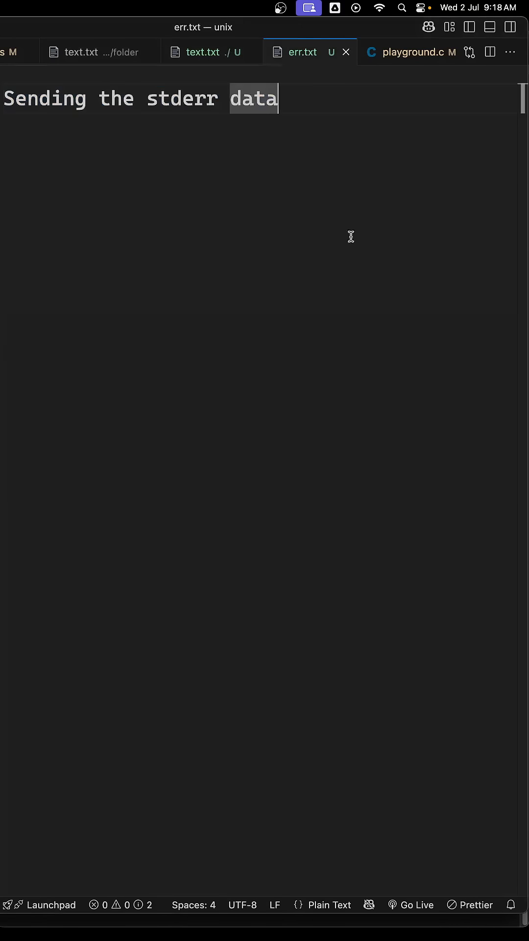